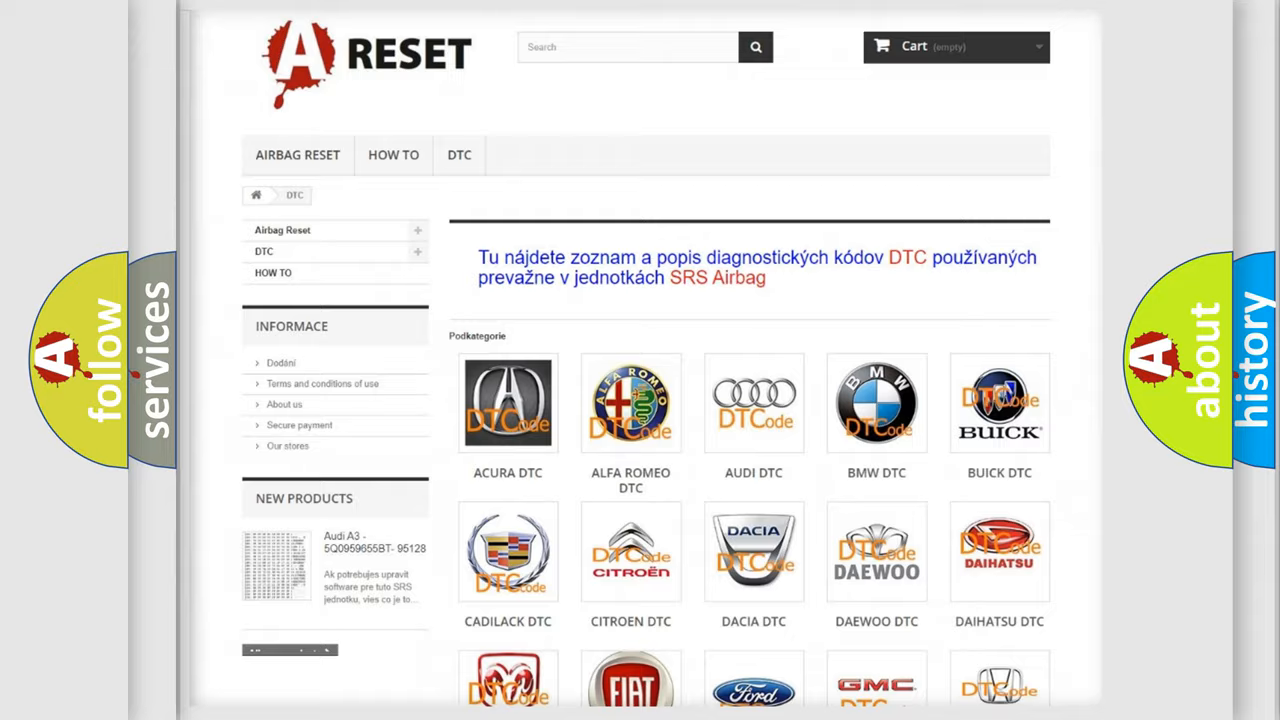
{"action": "scroll", "scroll_direction": "down", "scroll_amount": 3}
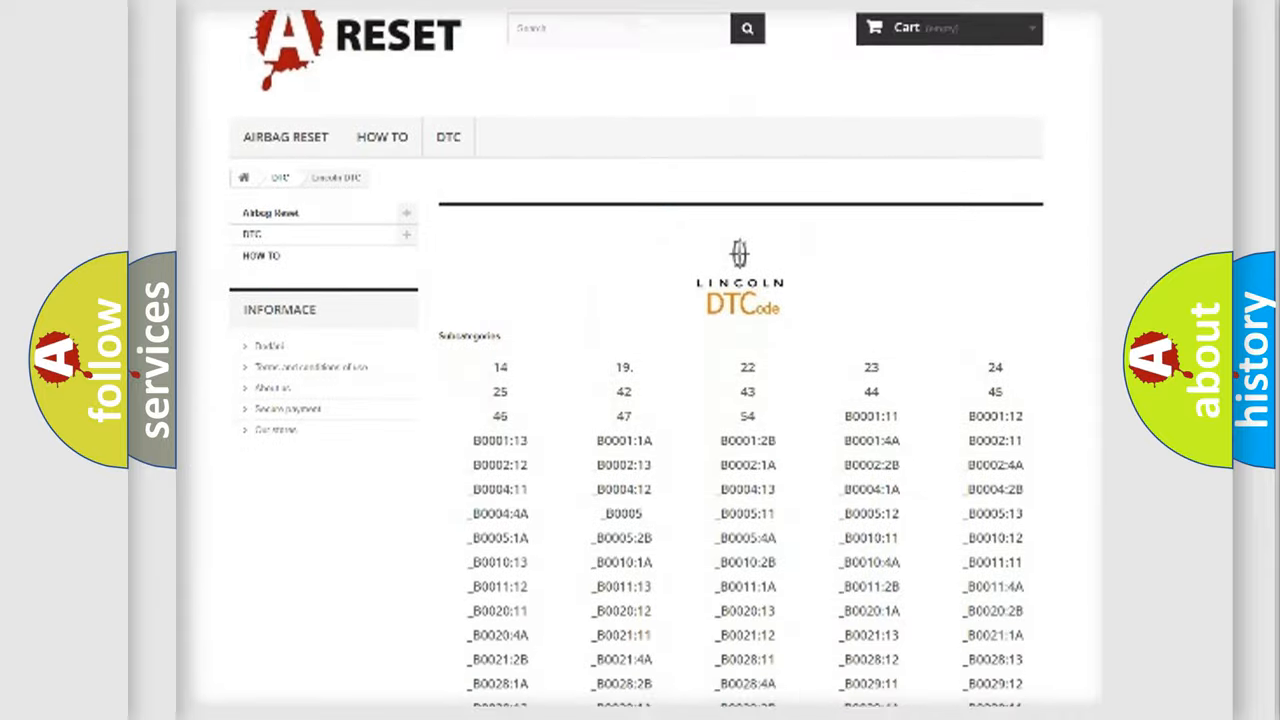
{"action": "scroll", "scroll_direction": "down", "scroll_amount": 3}
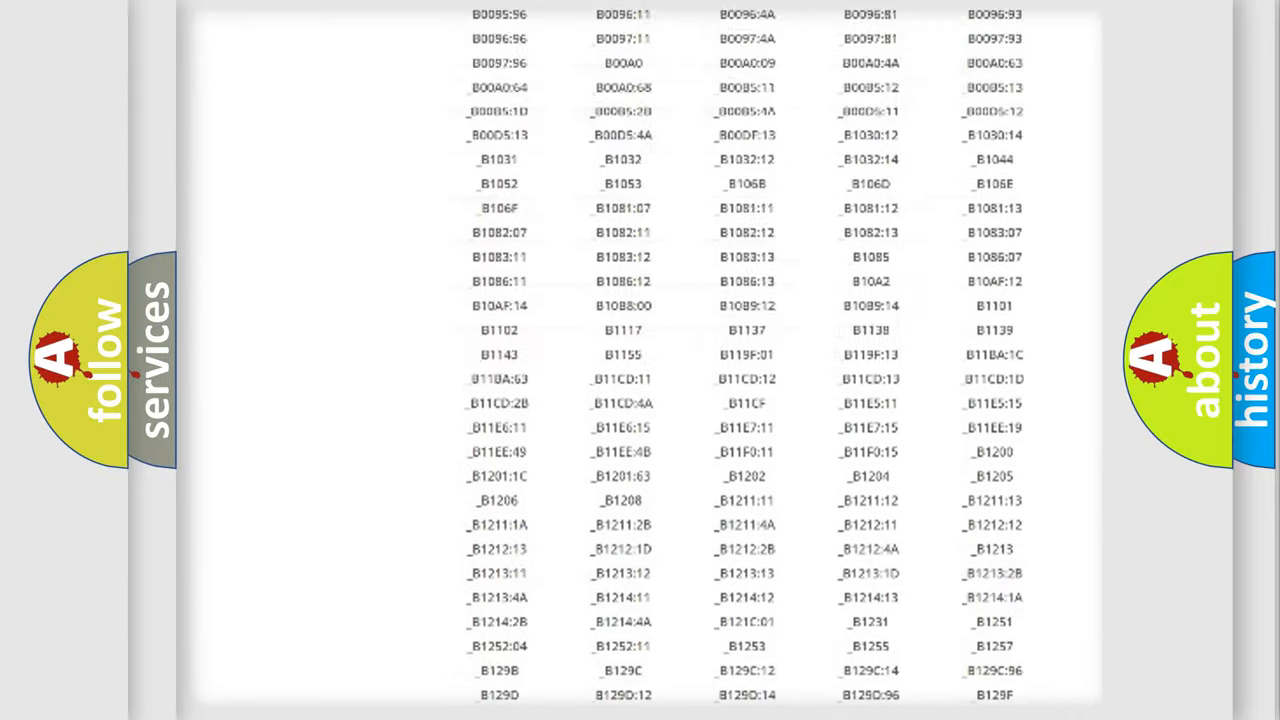
{"action": "scroll", "scroll_direction": "up", "scroll_amount": 3}
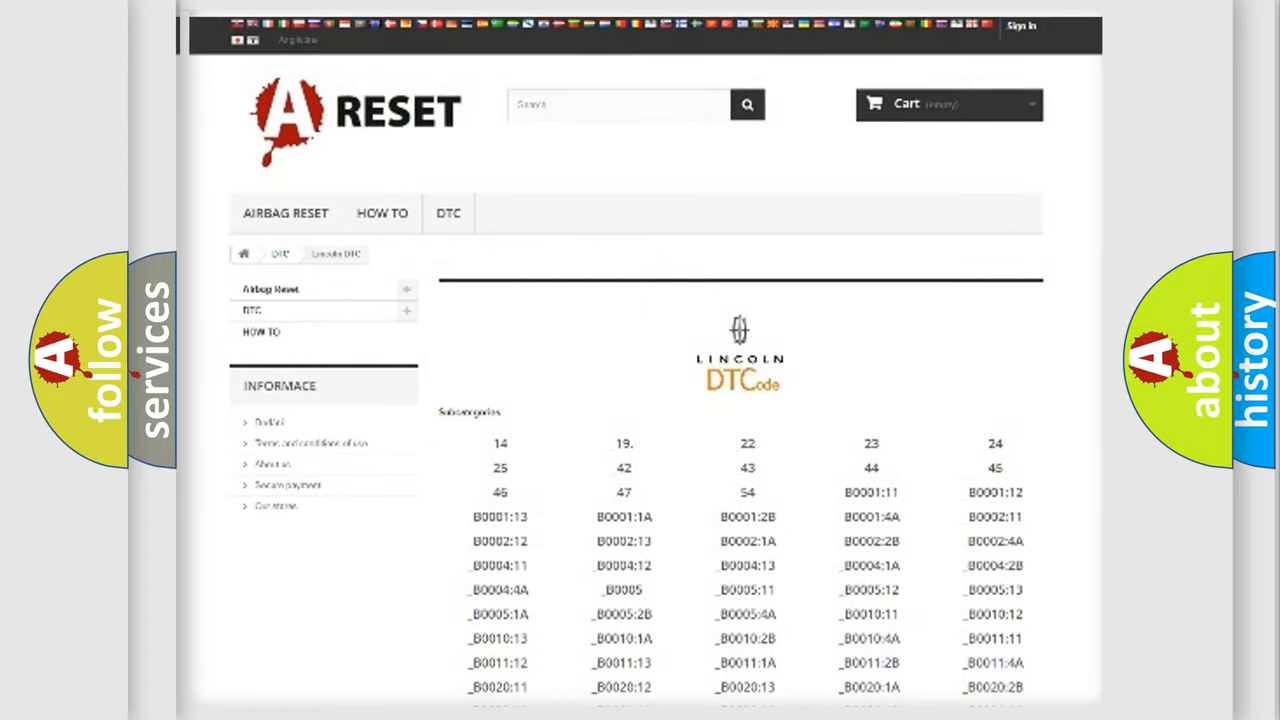